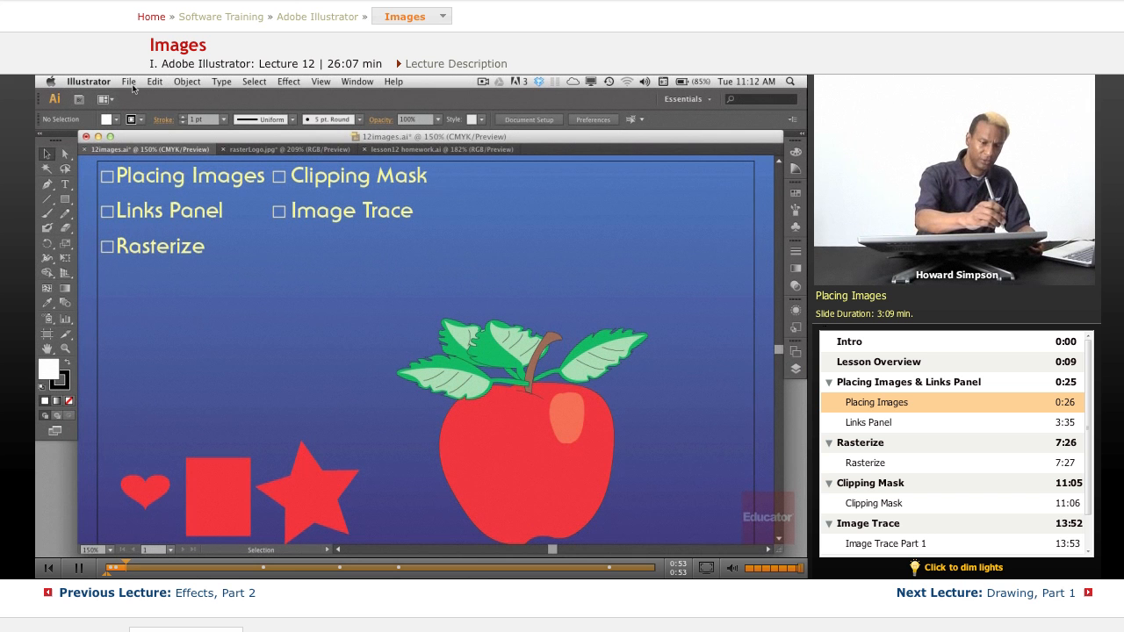
Step: Open the Place dialog from the File menu
{"action": "left_click", "coordinate": [128, 80]}
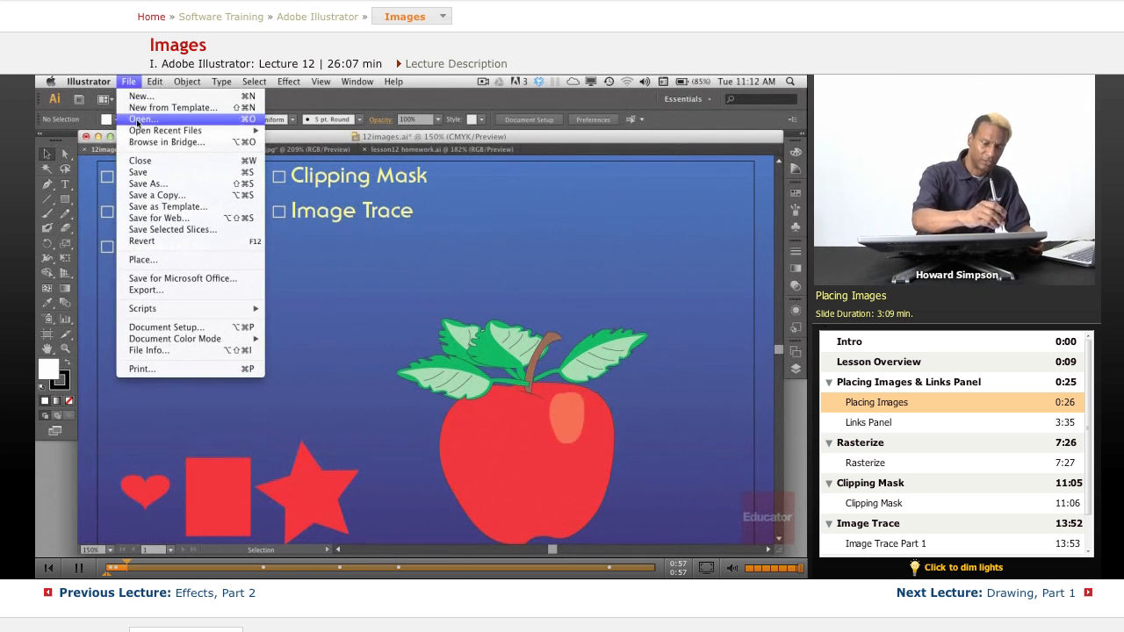
{"action": "mouse_move", "coordinate": [142, 259]}
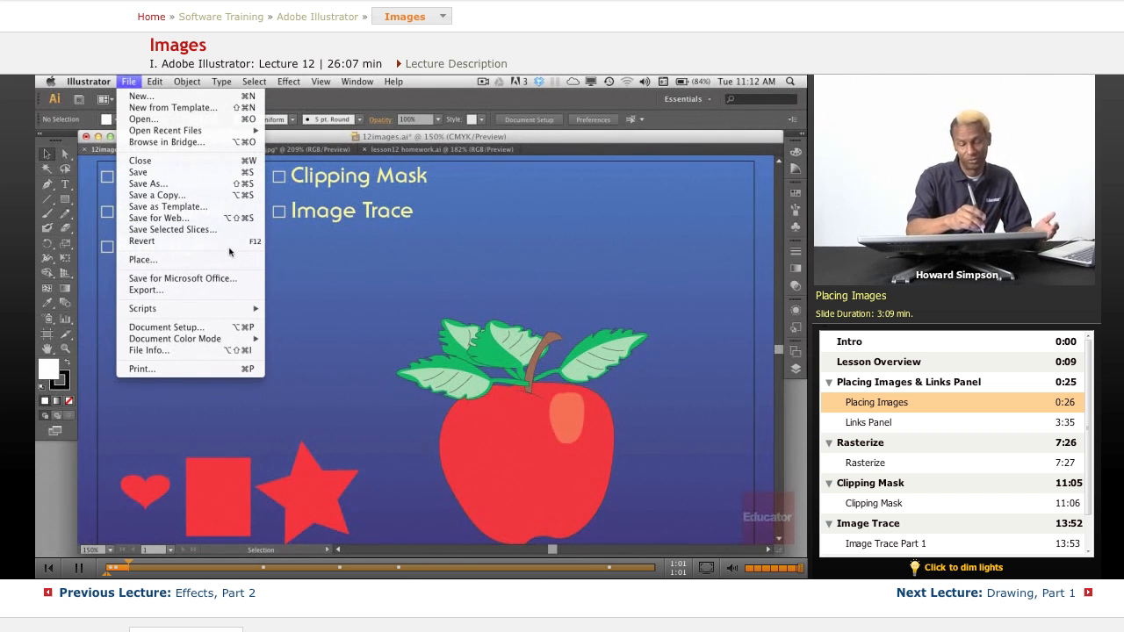
{"action": "mouse_move", "coordinate": [142, 259]}
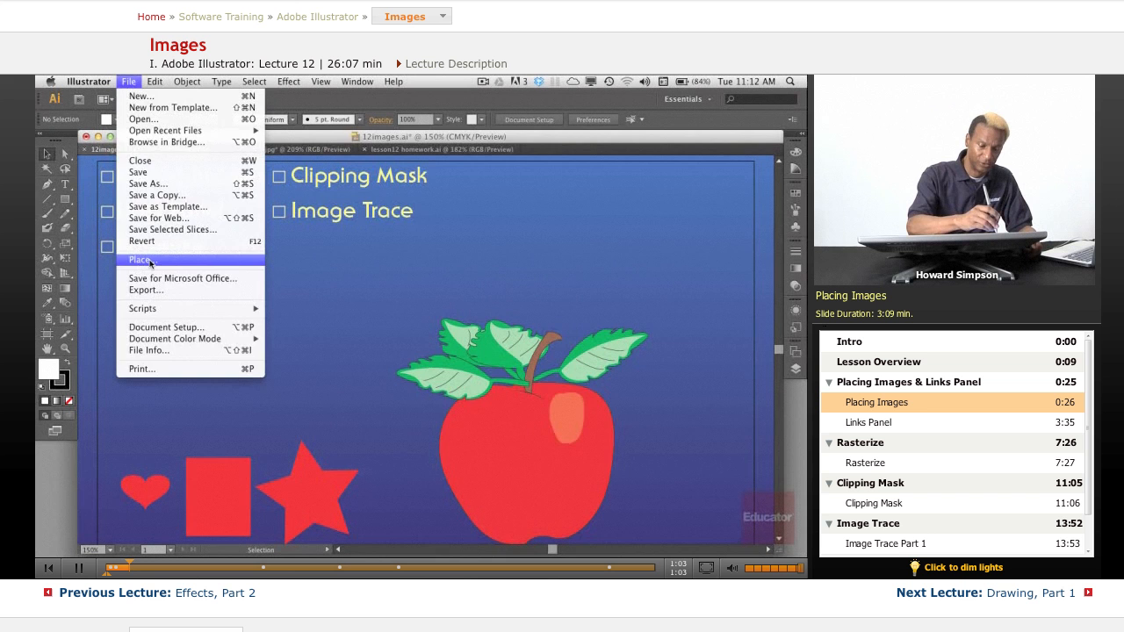
{"action": "left_click", "coordinate": [140, 259]}
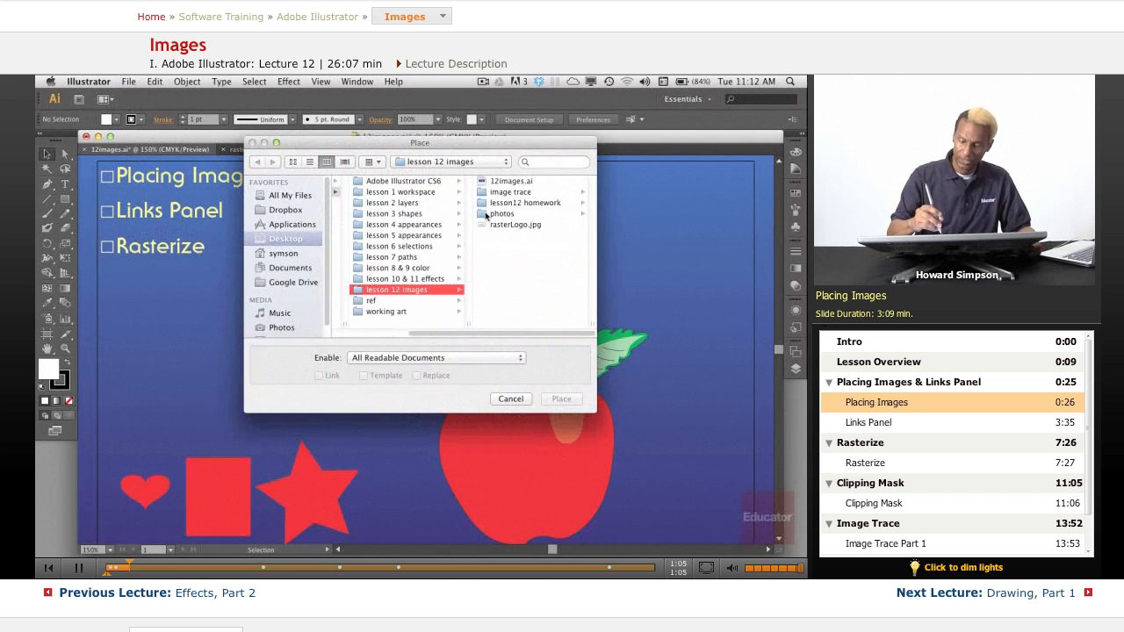
Step: Place coco.JPG from the photos folder as a linked image
{"action": "double_click", "coordinate": [502, 213]}
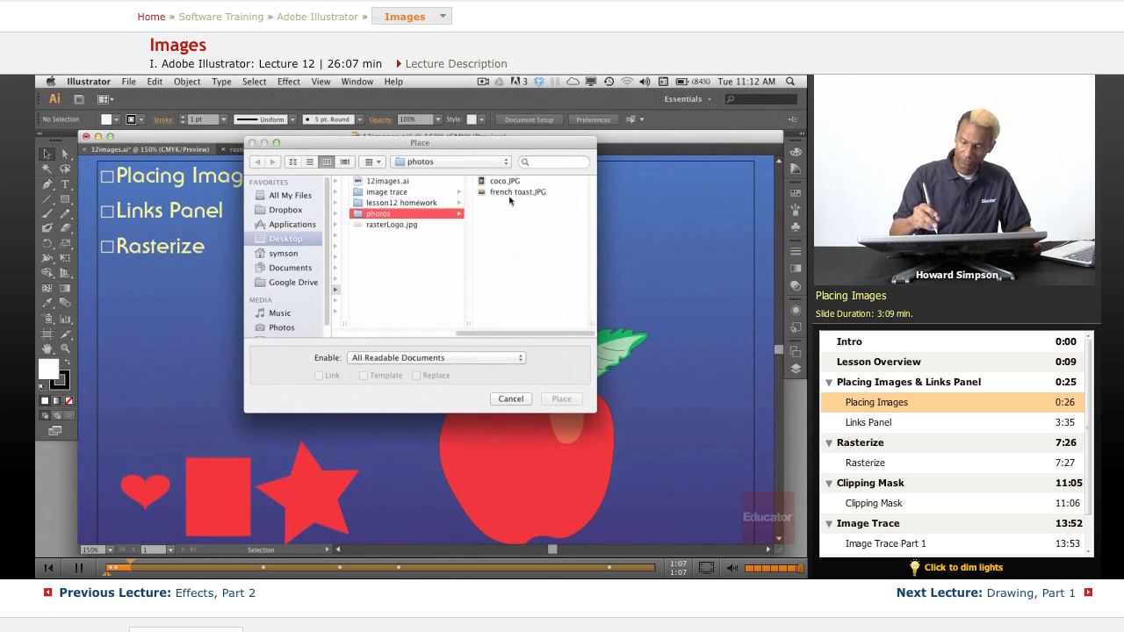
{"action": "left_click", "coordinate": [504, 180]}
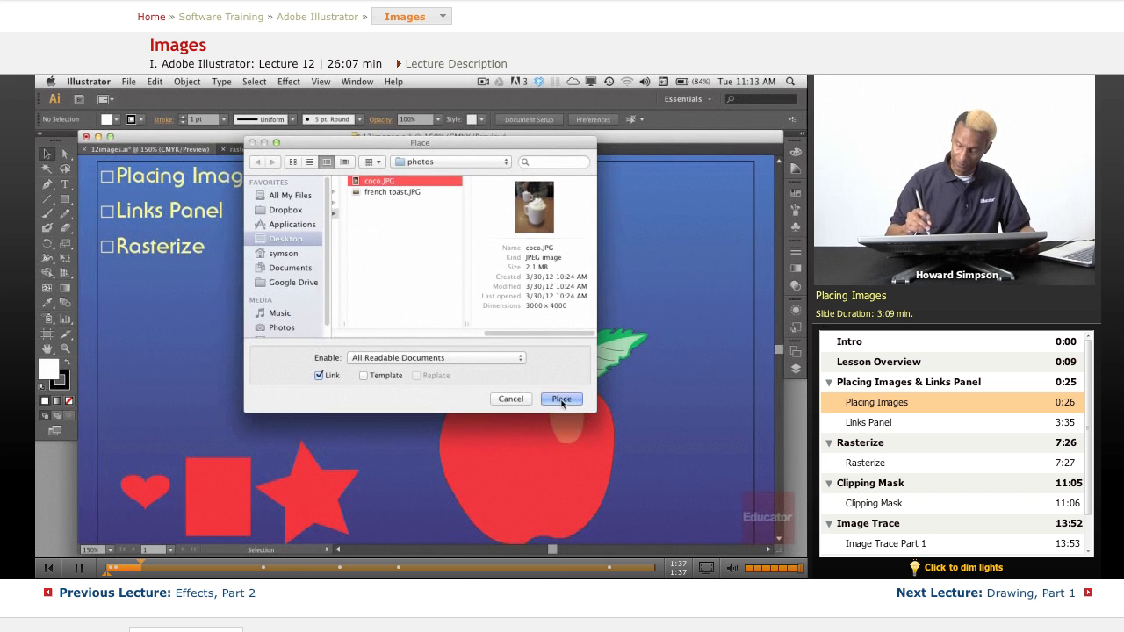
{"action": "left_click", "coordinate": [560, 399]}
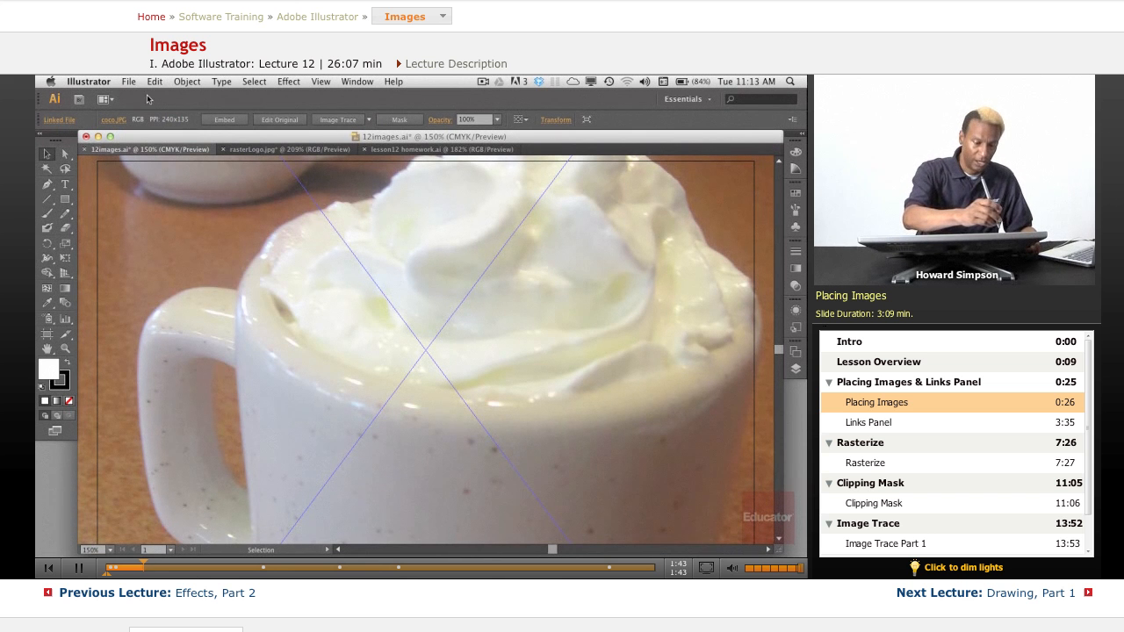
{"action": "left_click", "coordinate": [128, 80]}
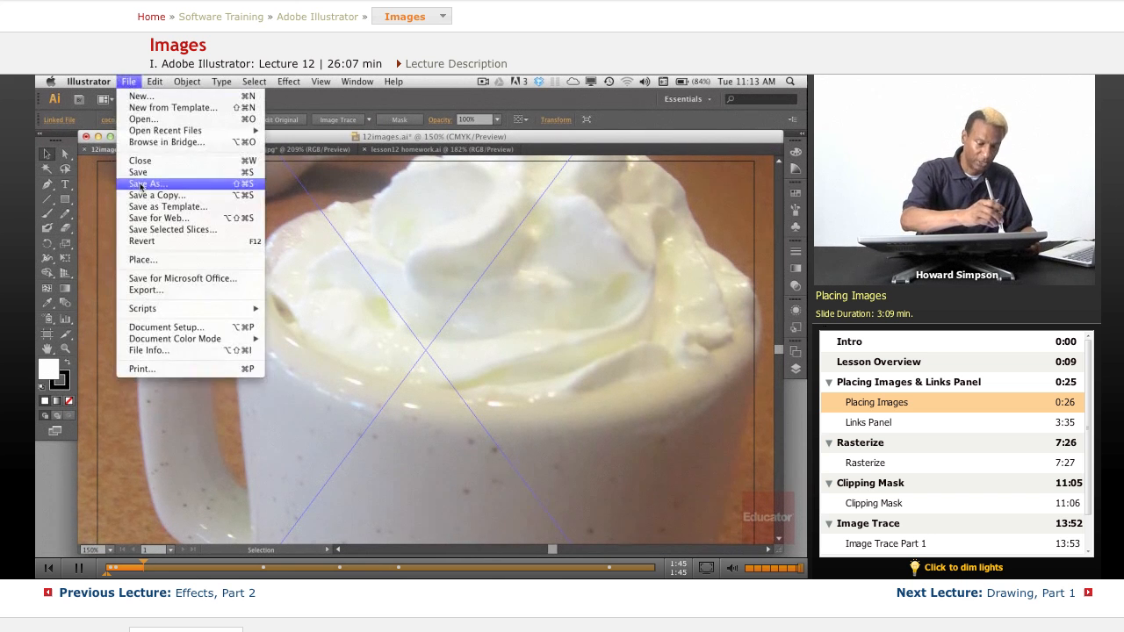
Step: Place jet.png from lesson12 homework > png as a linked image over the mug
{"action": "left_click", "coordinate": [142, 259]}
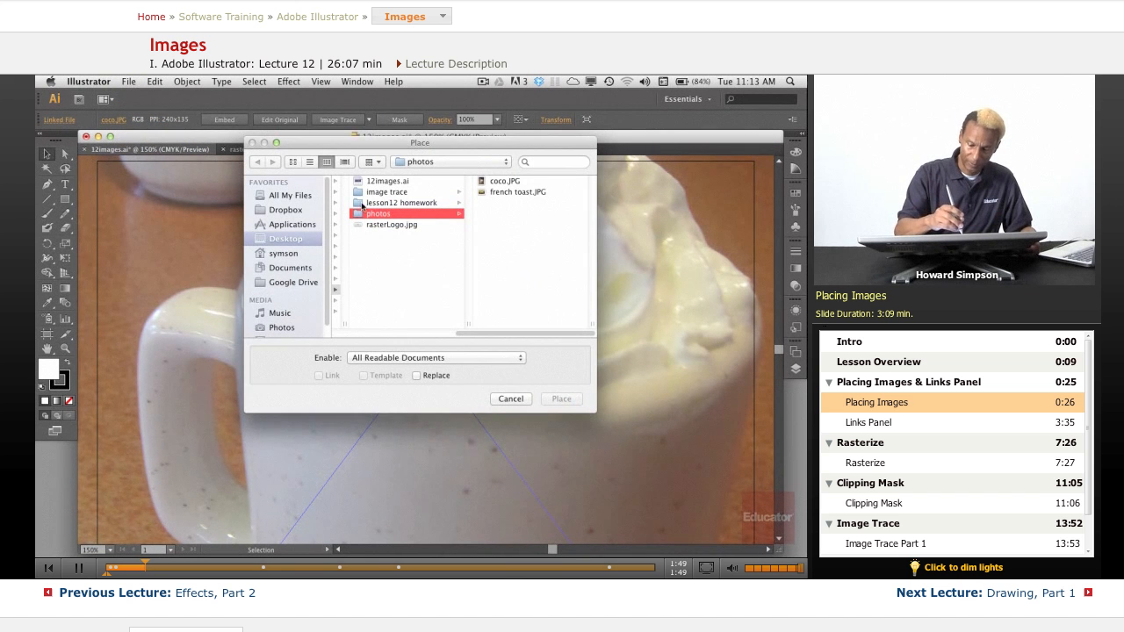
{"action": "left_click", "coordinate": [402, 202]}
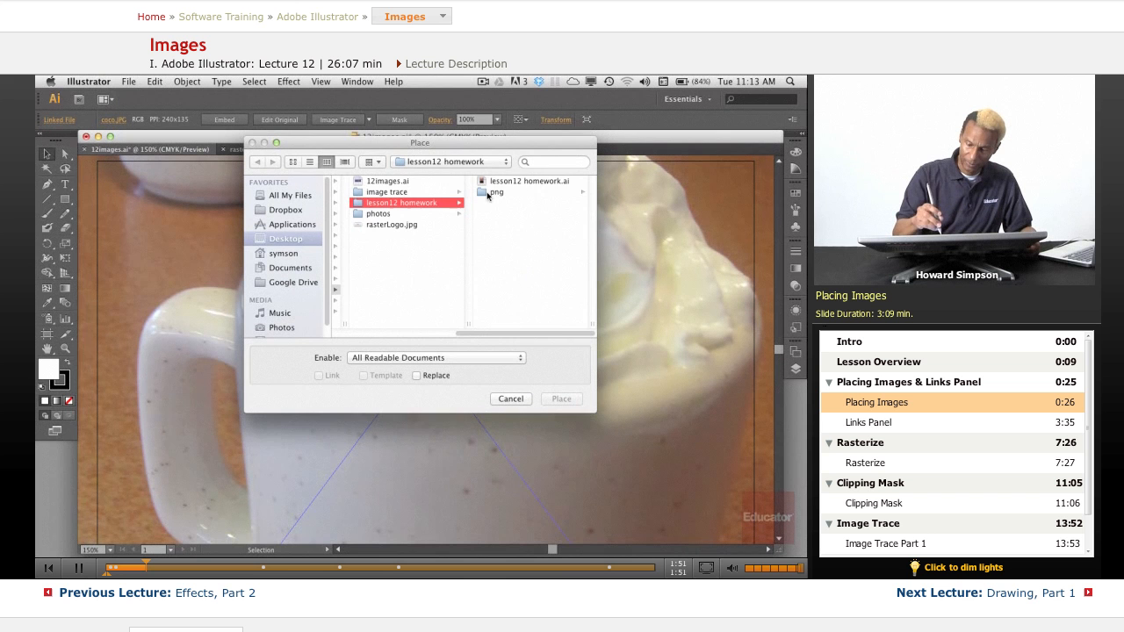
{"action": "double_click", "coordinate": [495, 191]}
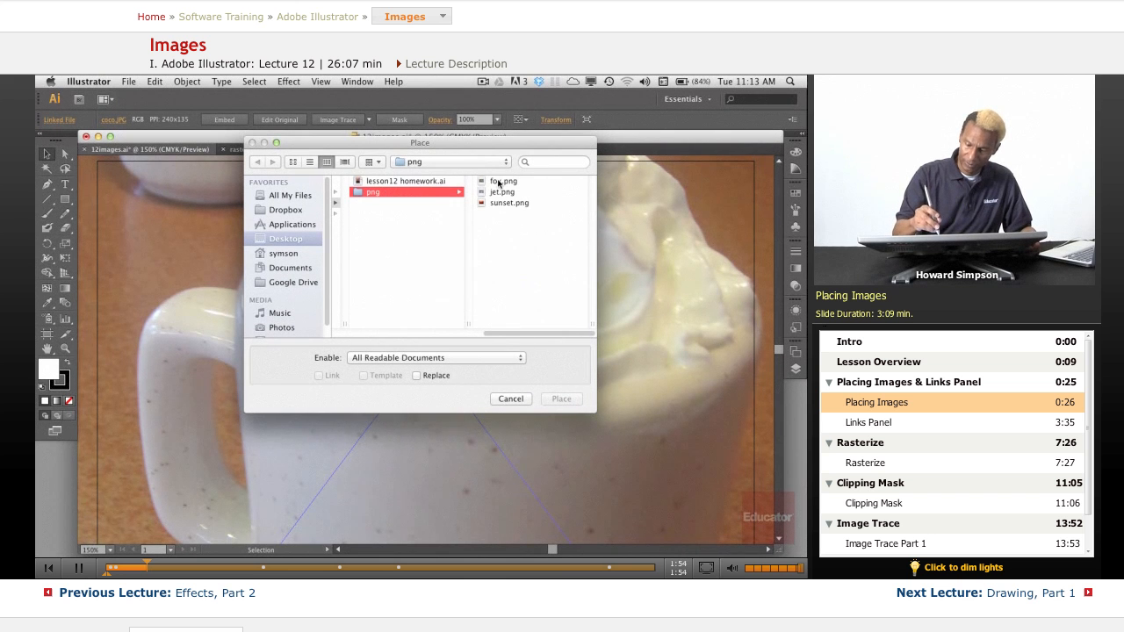
{"action": "left_click", "coordinate": [503, 181]}
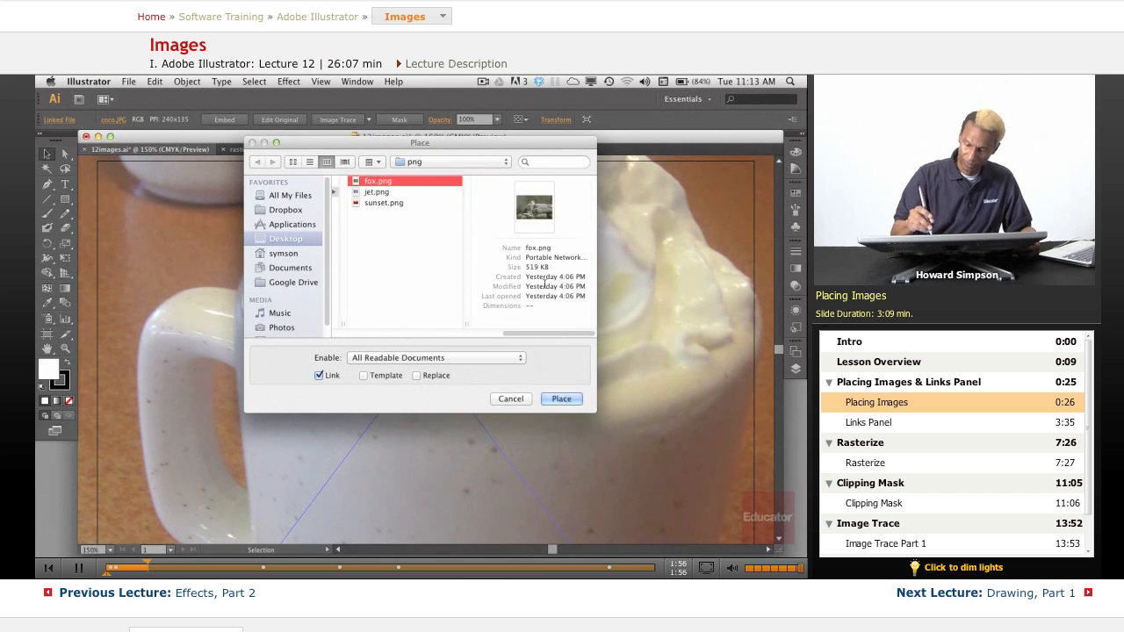
{"action": "left_click", "coordinate": [376, 191]}
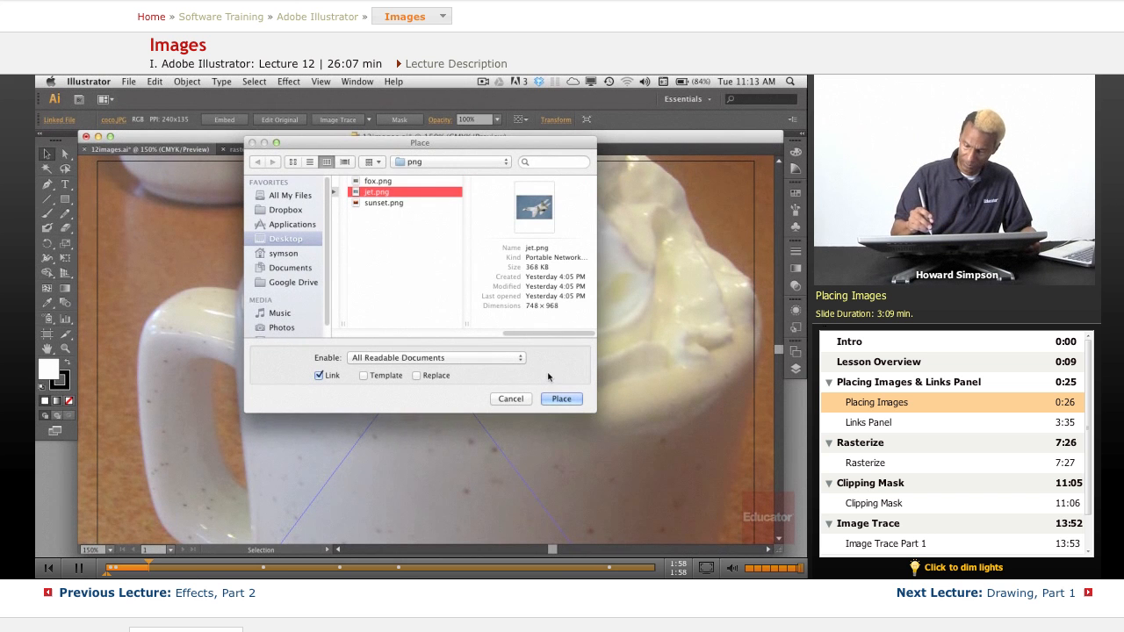
{"action": "left_click", "coordinate": [560, 399]}
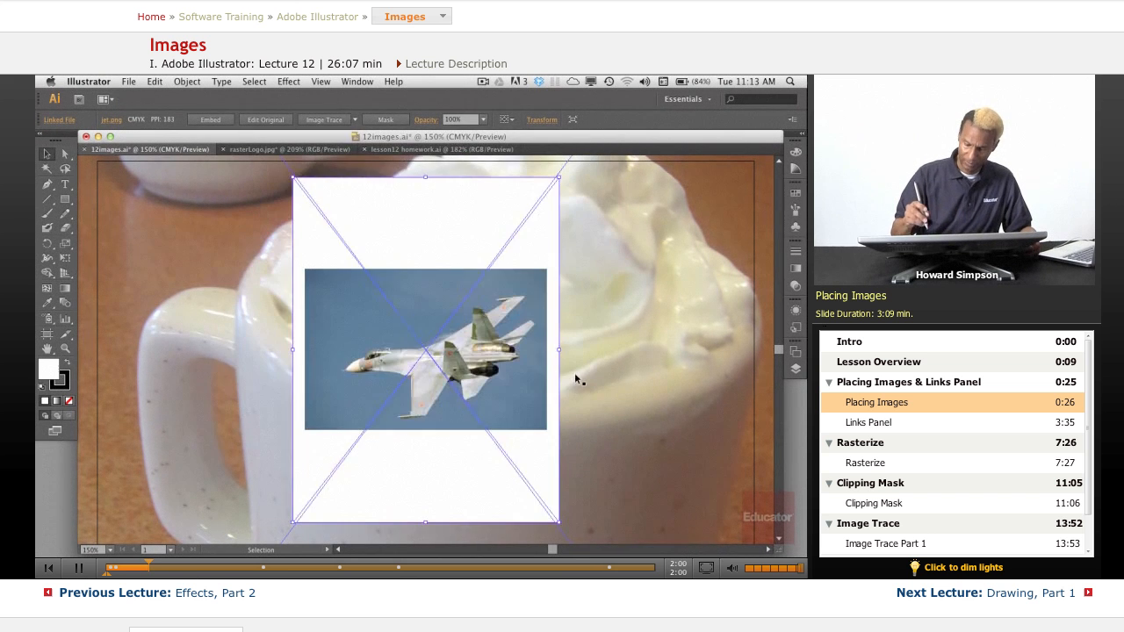